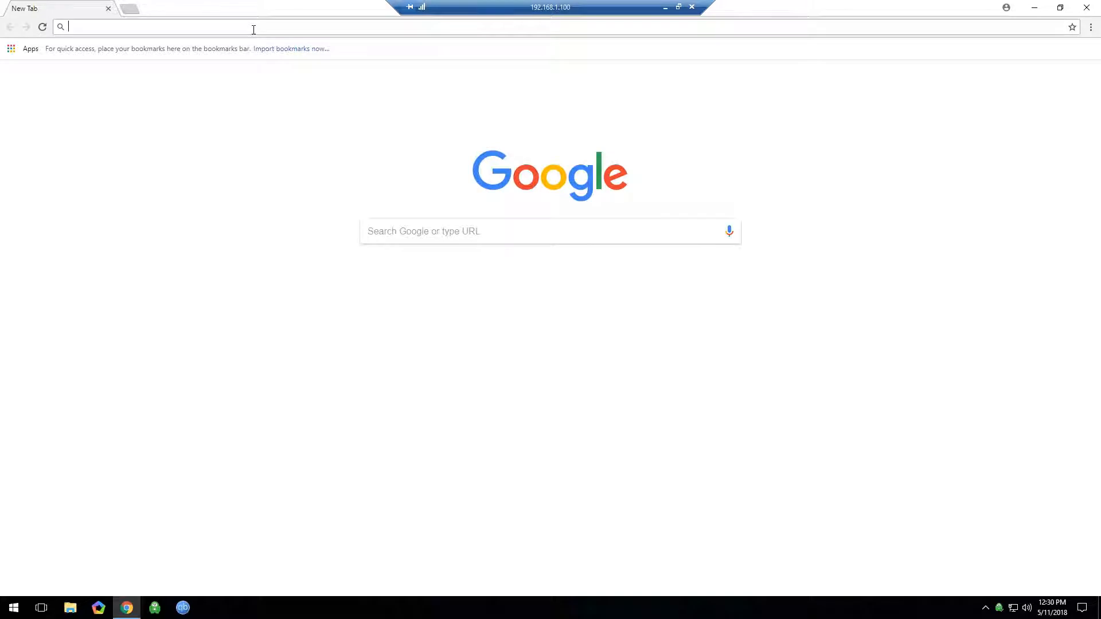
{"action": "type", "text": "opensuib&aqs=chrome.1.69i57j0l5.2694j0j7&sourceid=chrome&ie=UTF-8"}
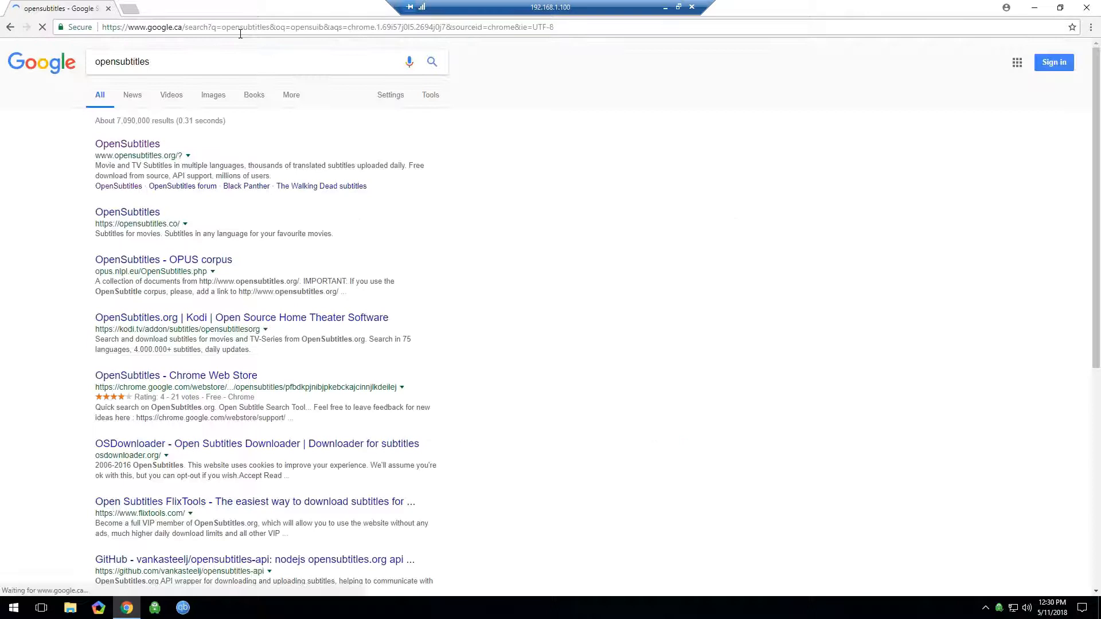
{"action": "left_click", "coordinate": [128, 144]}
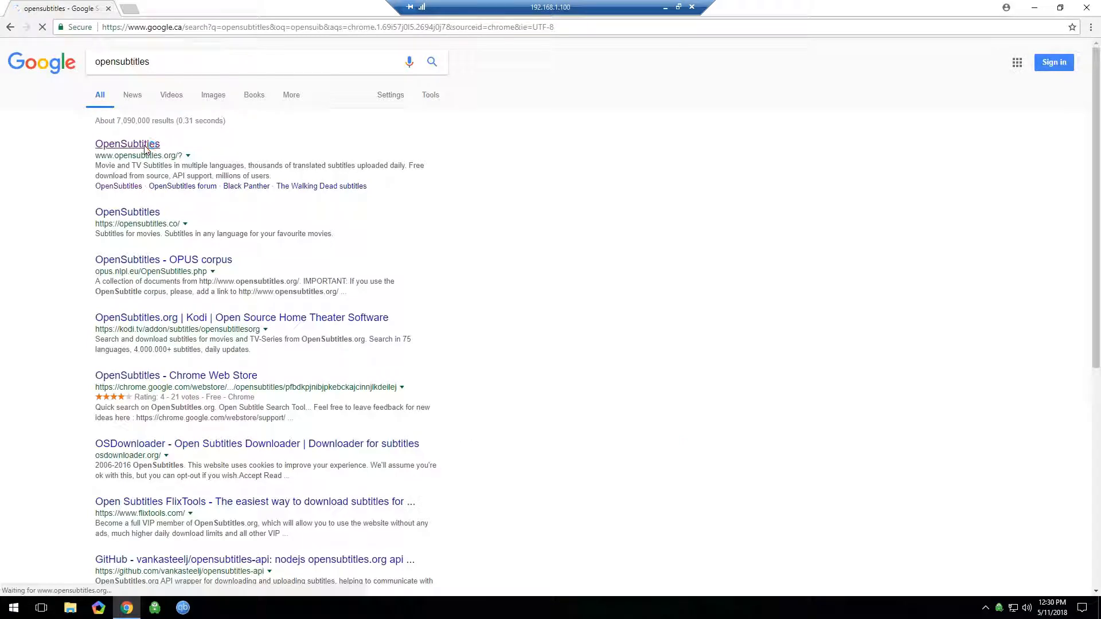
{"action": "left_click", "coordinate": [127, 144]}
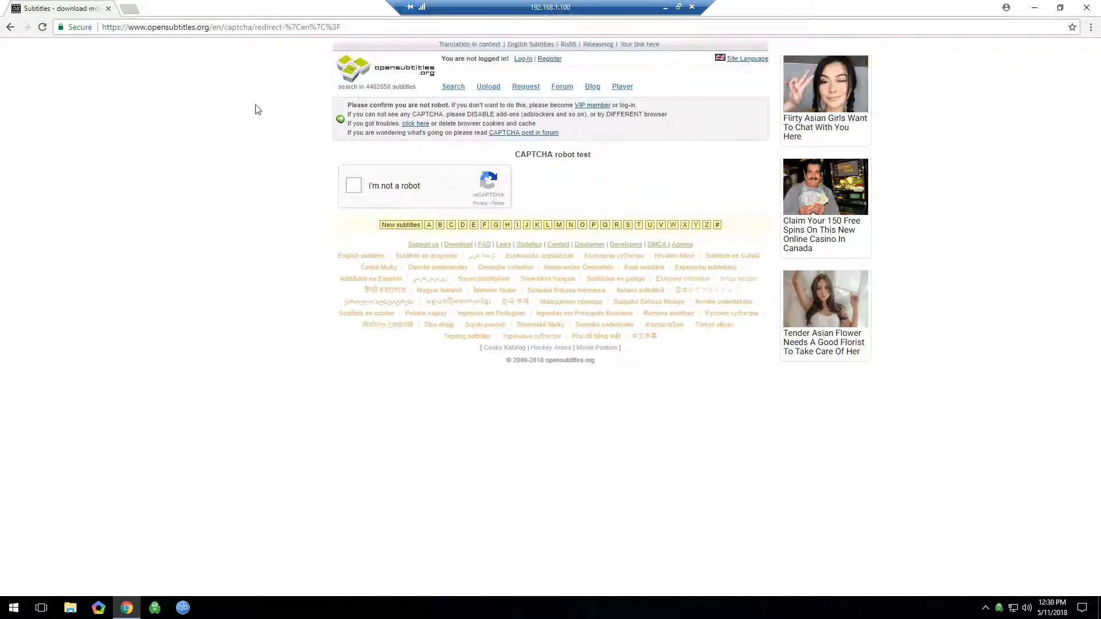
{"action": "mouse_move", "coordinate": [550, 59]}
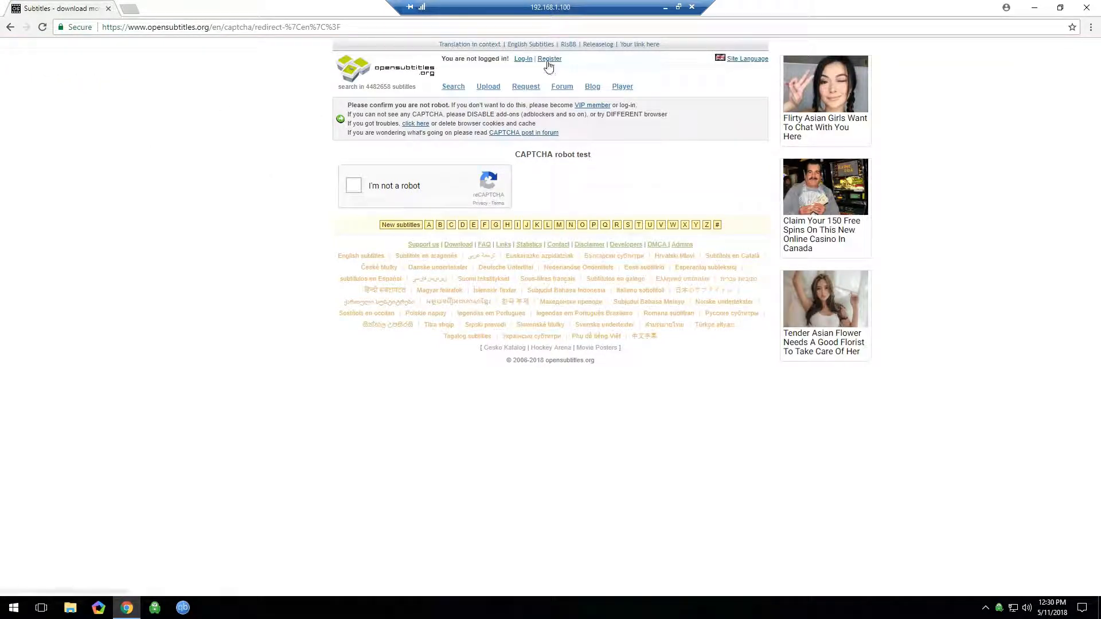
Open Register, enter the e-mail, accept the terms of use and tick 'I'm not a robot'.
{"action": "left_click", "coordinate": [549, 59]}
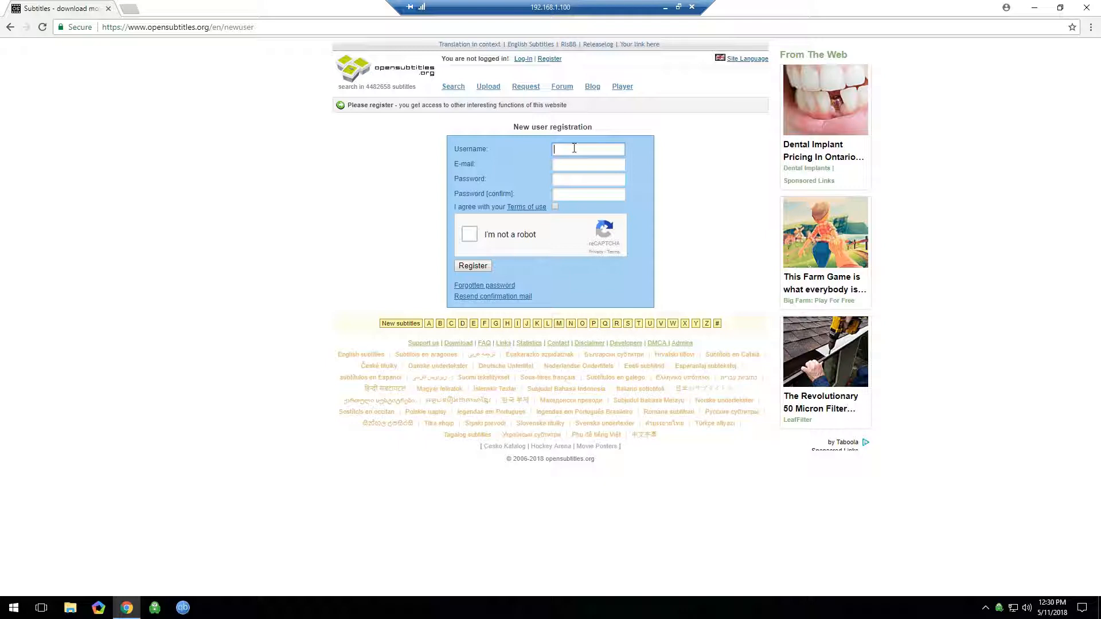
{"action": "mouse_move", "coordinate": [465, 165]}
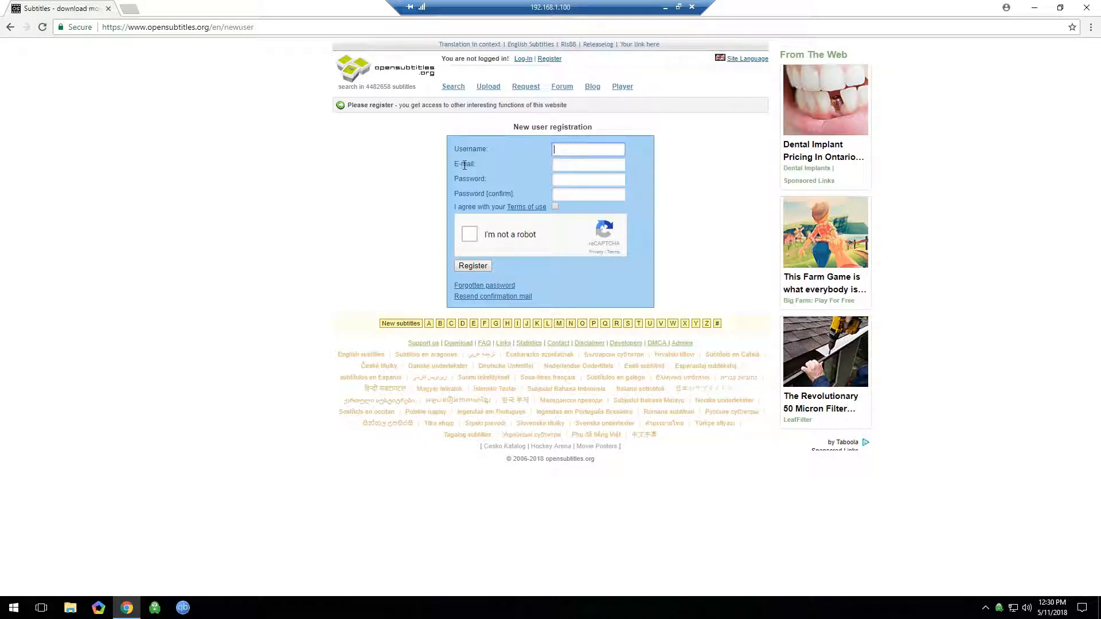
{"action": "left_click", "coordinate": [588, 163]}
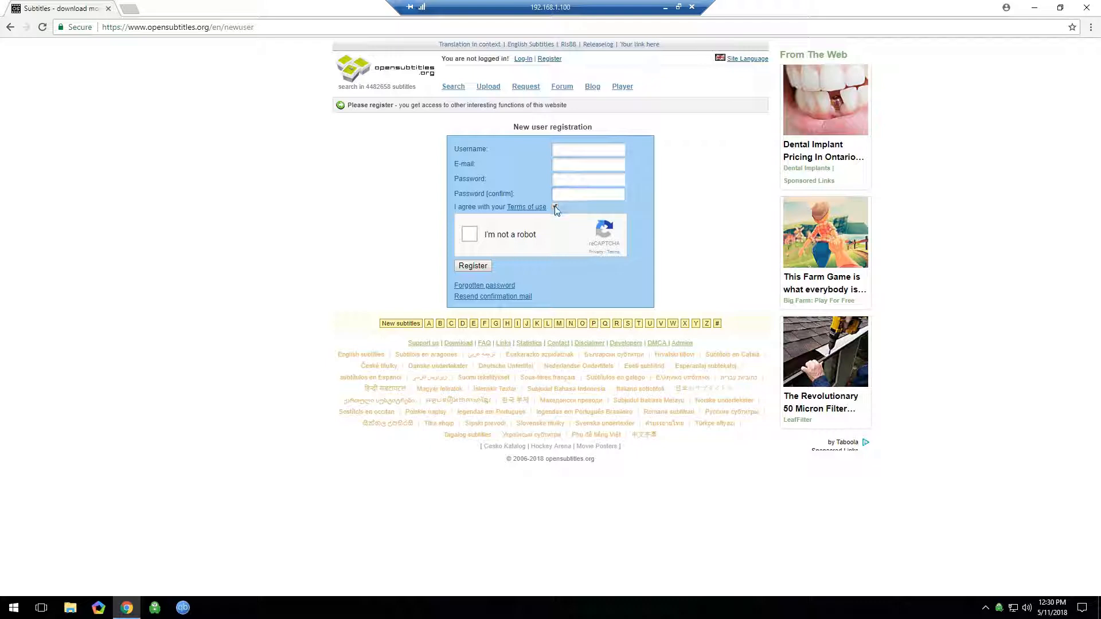
{"action": "left_click", "coordinate": [554, 206]}
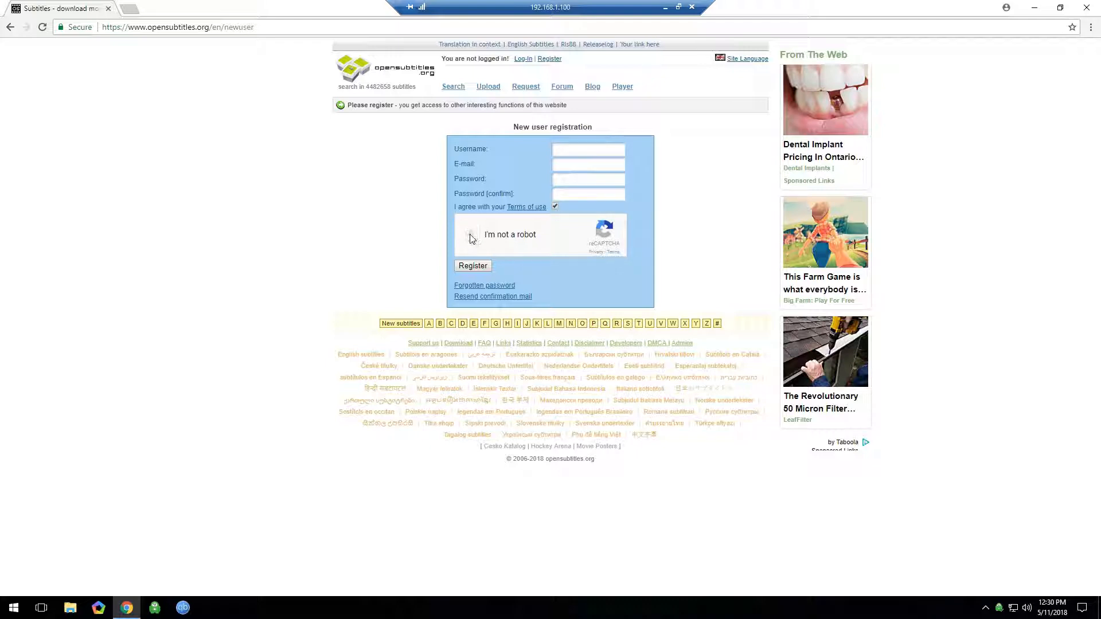
{"action": "left_click", "coordinate": [470, 234]}
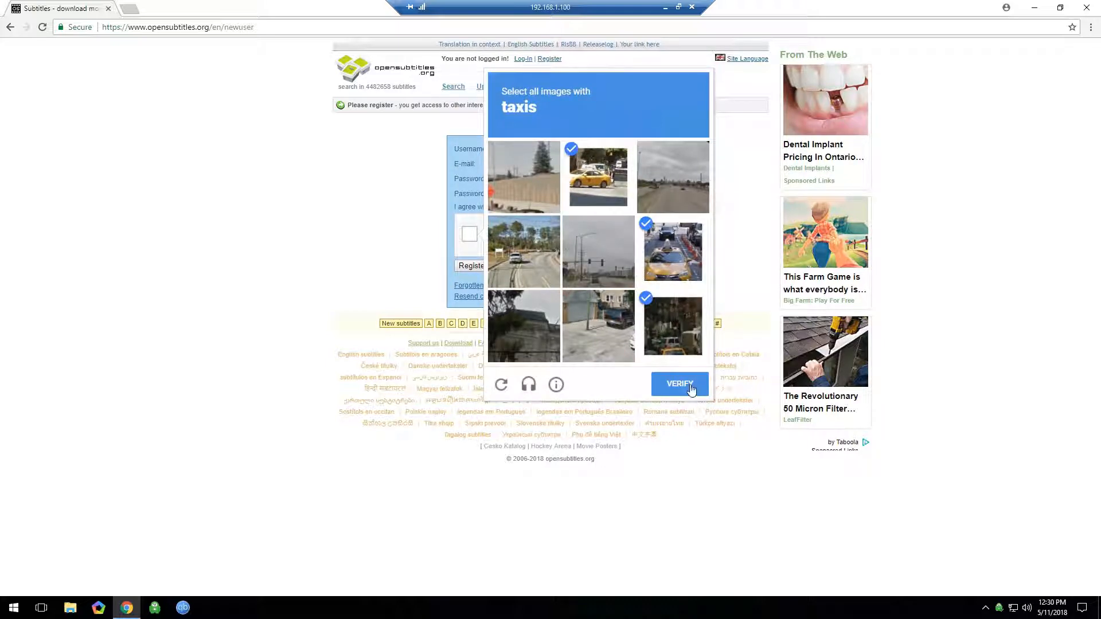
Verify the taxi image CAPTCHA, then close Chrome.
{"action": "left_click", "coordinate": [678, 384]}
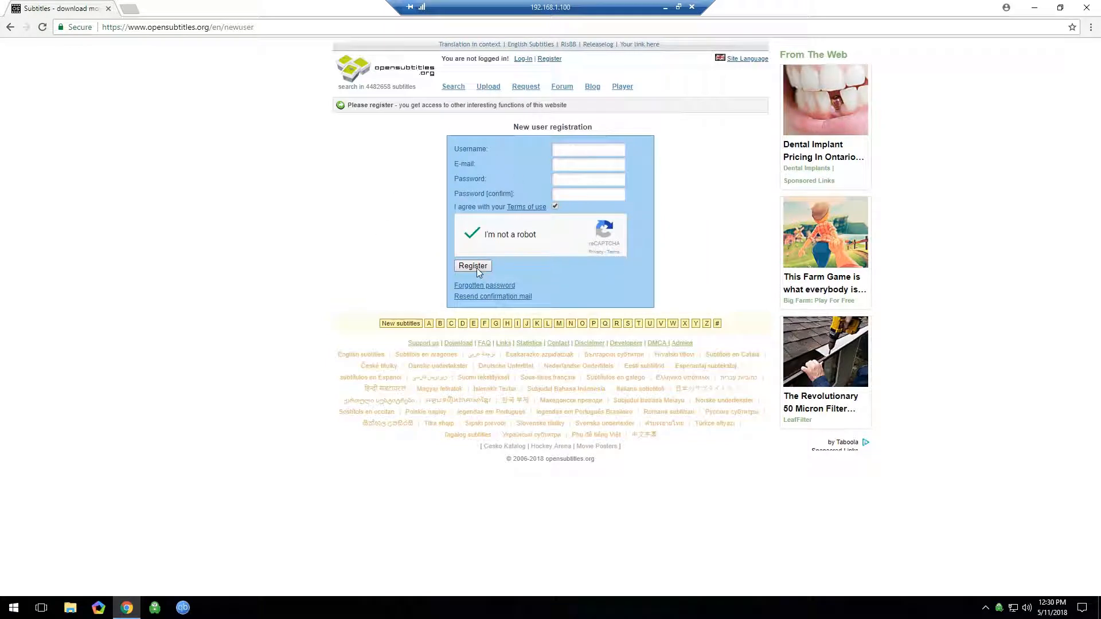
{"action": "mouse_move", "coordinate": [371, 251]}
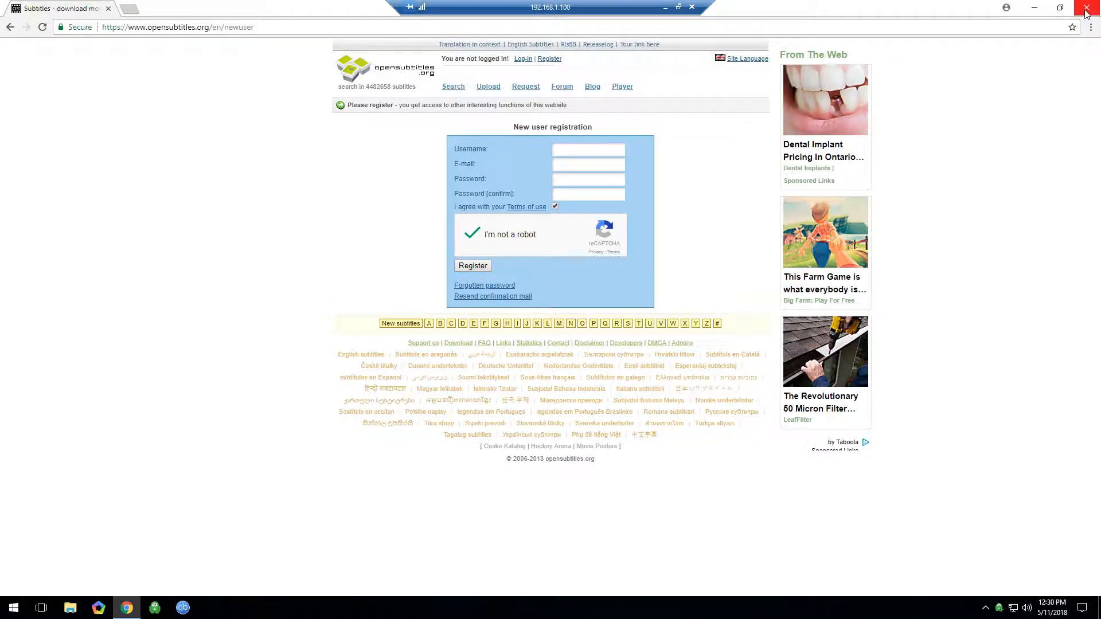
{"action": "left_click", "coordinate": [1086, 8]}
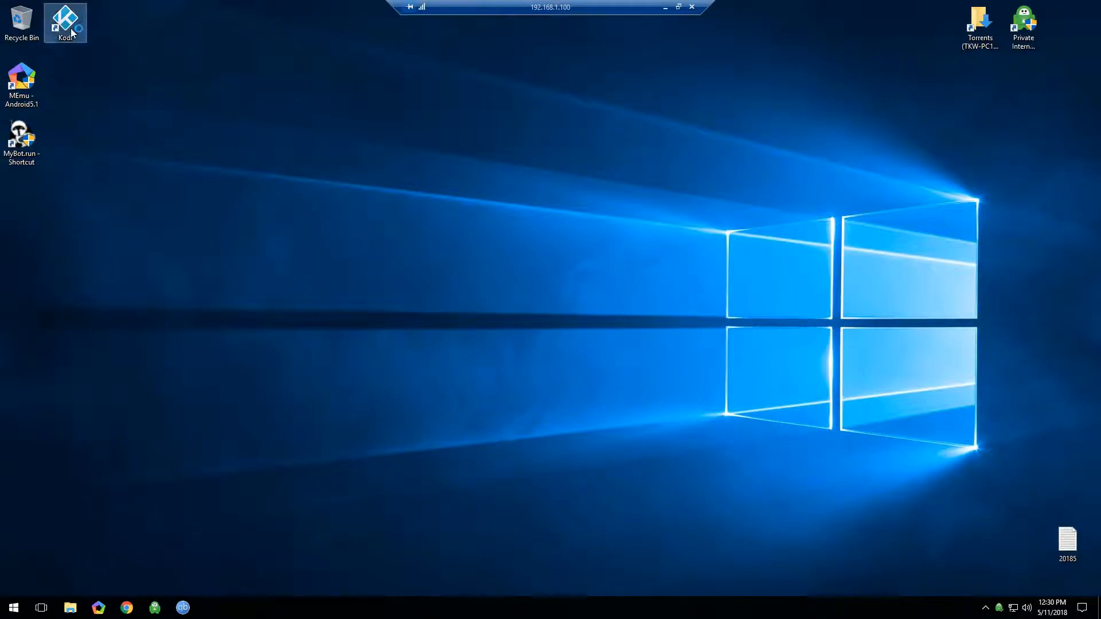
Launch Kodi and go to Settings > Add-ons > My add-ons > Subtitles.
{"action": "double_click", "coordinate": [65, 22]}
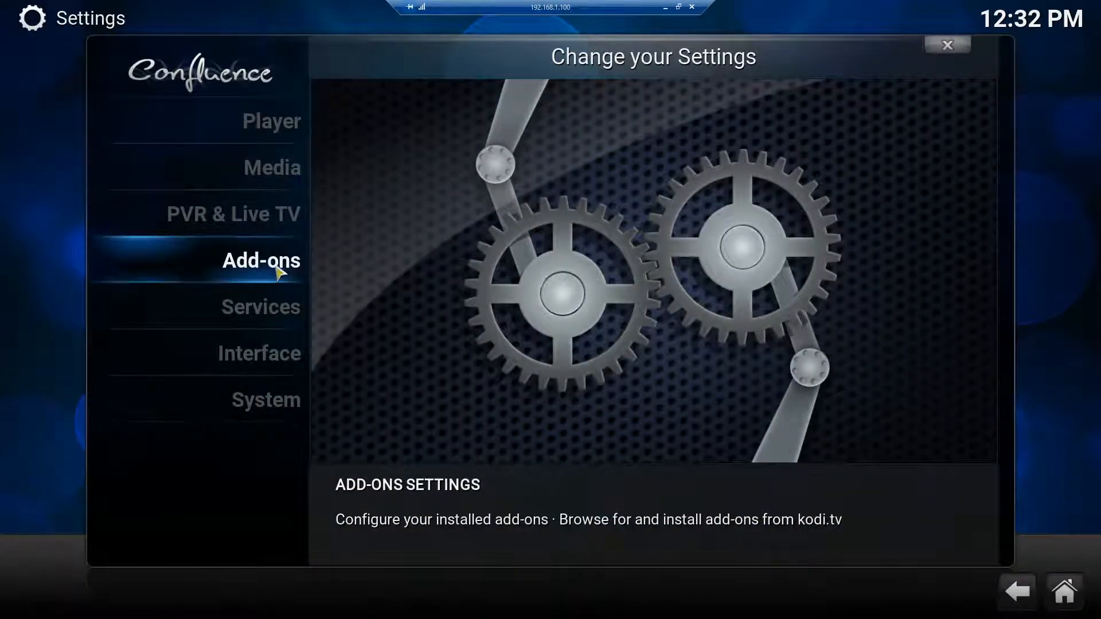
{"action": "left_click", "coordinate": [259, 261]}
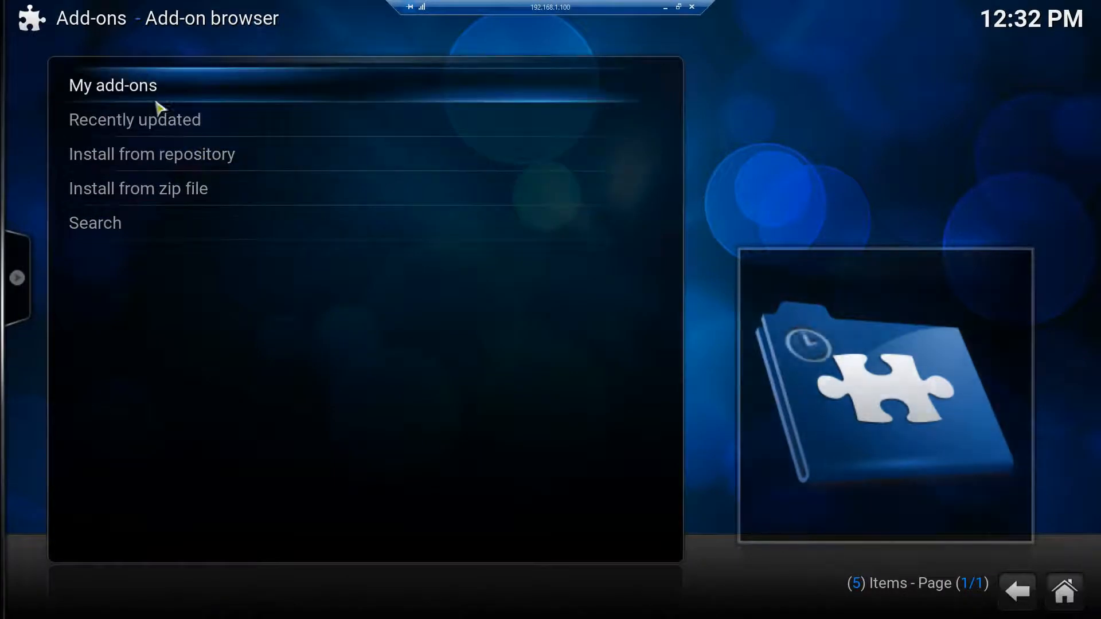
{"action": "left_click", "coordinate": [112, 85]}
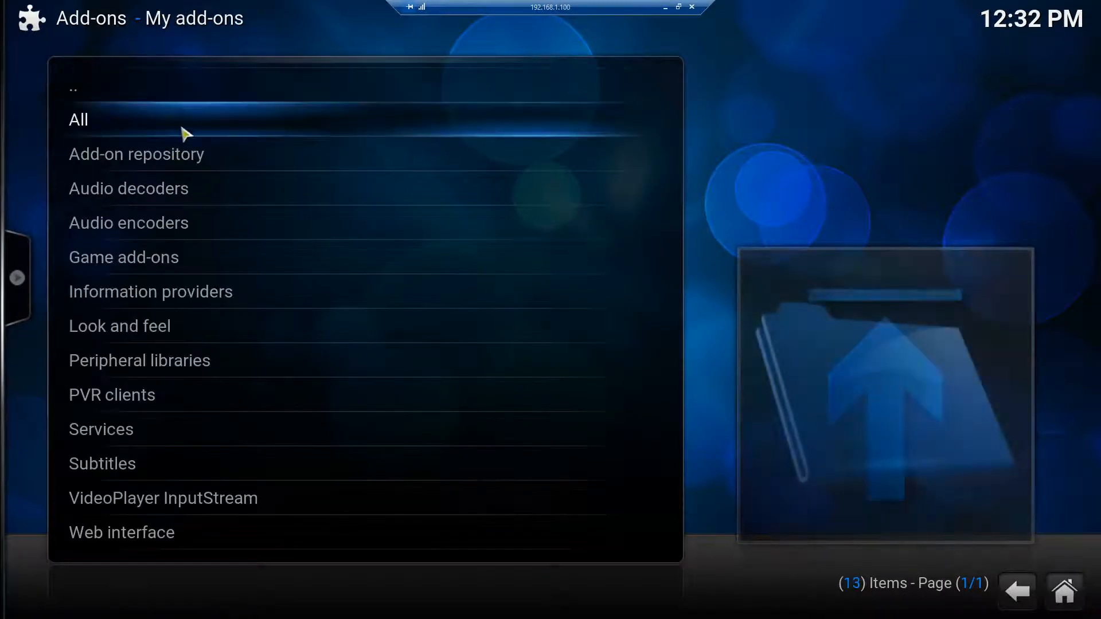
{"action": "mouse_move", "coordinate": [102, 463]}
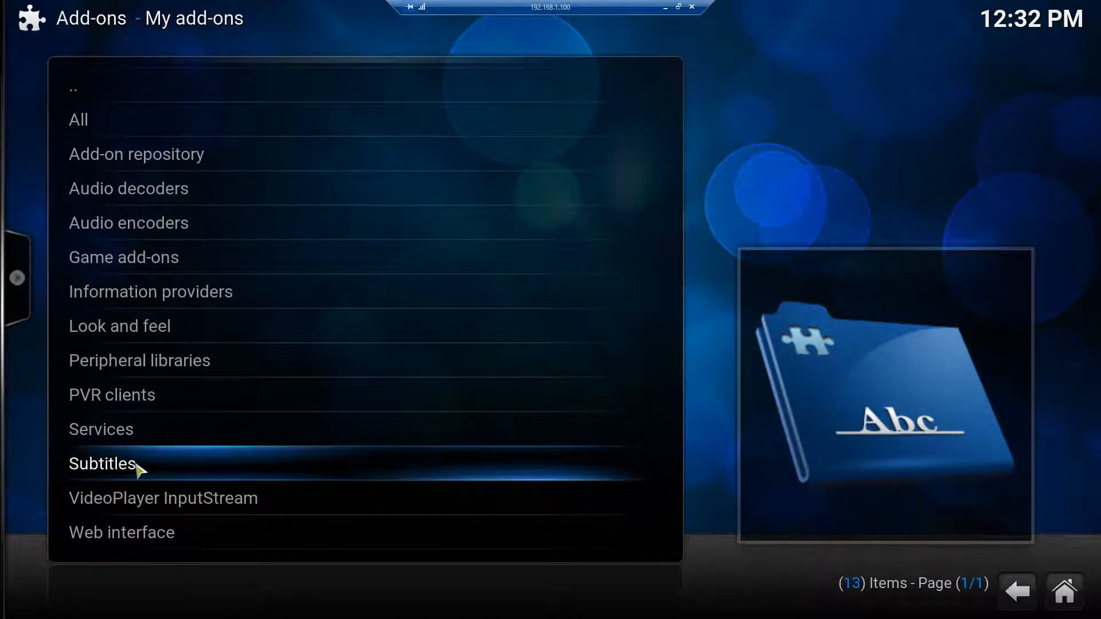
{"action": "mouse_move", "coordinate": [159, 469]}
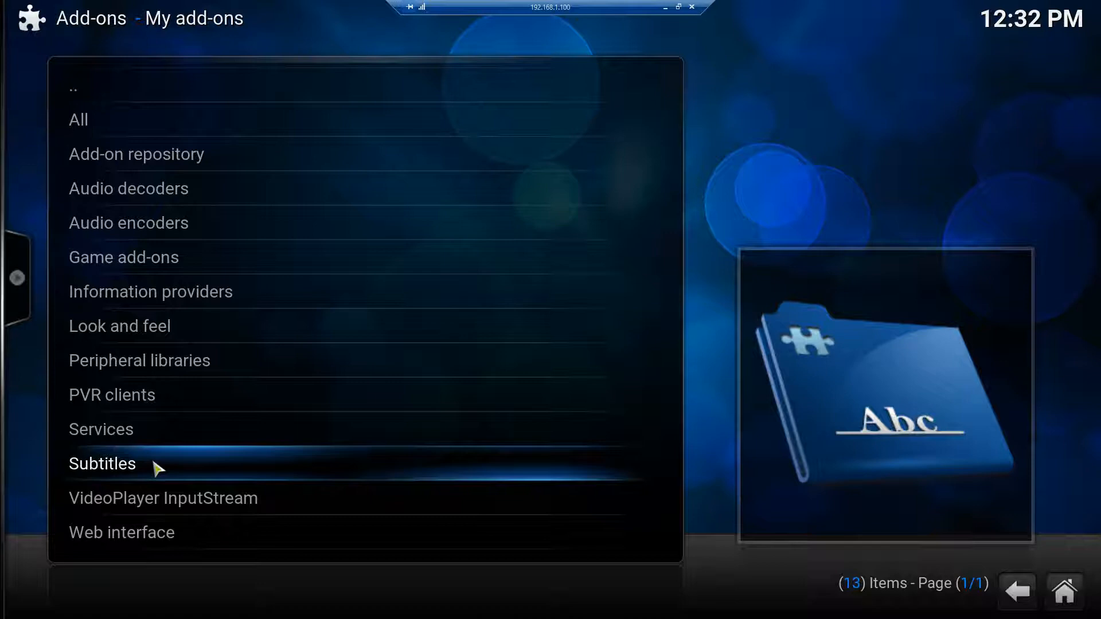
{"action": "left_click", "coordinate": [102, 463]}
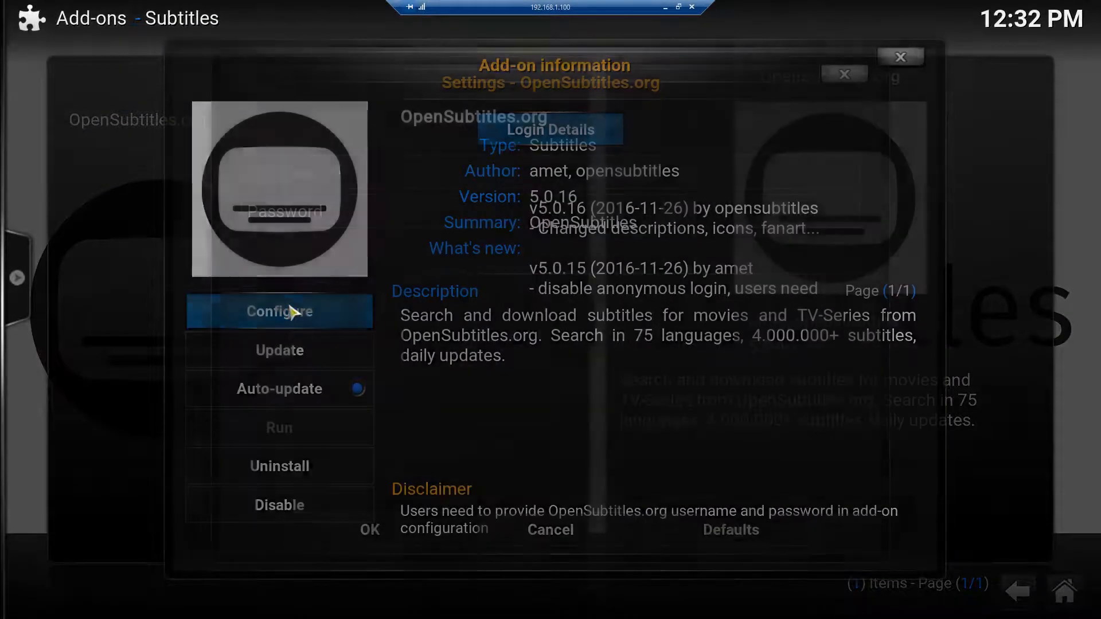
Configure OpenSubtitles.org with account username and password, confirm, and close the add-on info.
{"action": "left_click", "coordinate": [279, 310]}
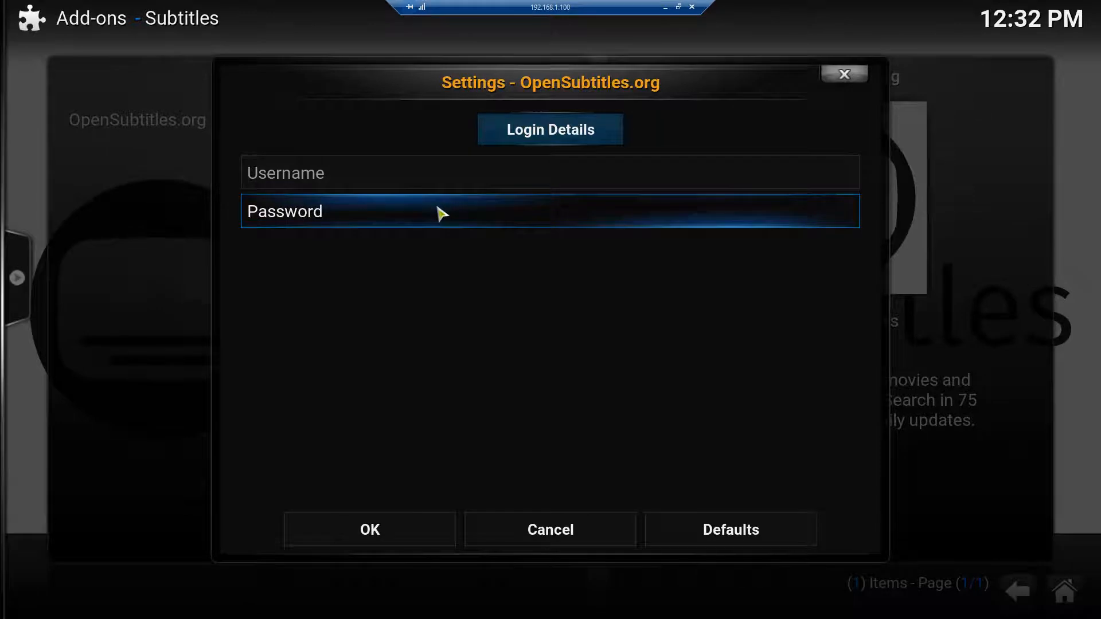
{"action": "left_click", "coordinate": [550, 173]}
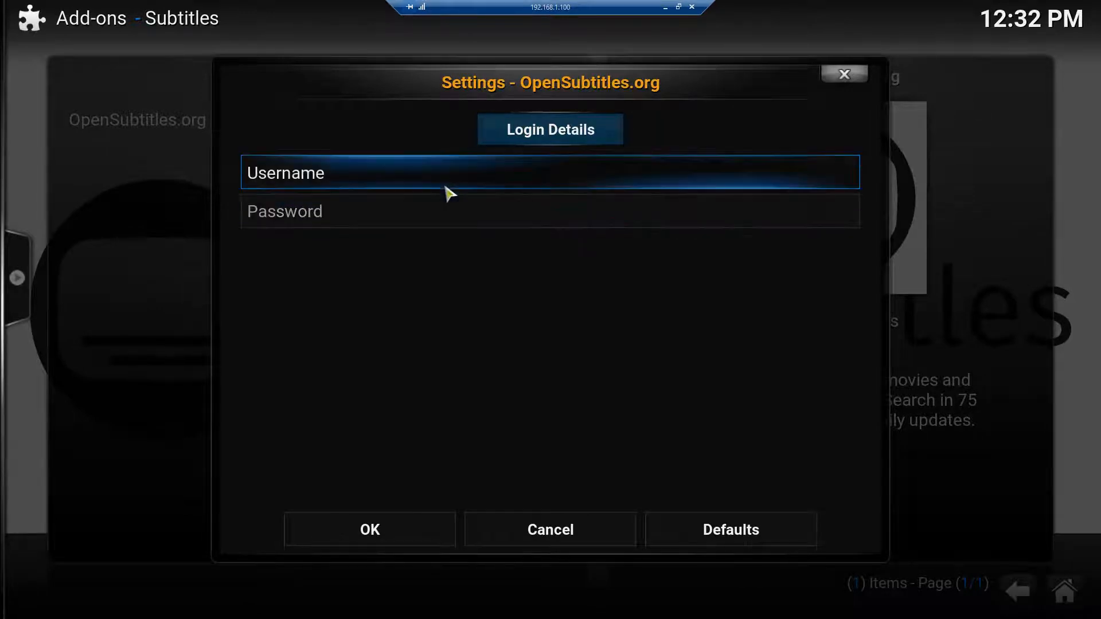
{"action": "left_click", "coordinate": [549, 172]}
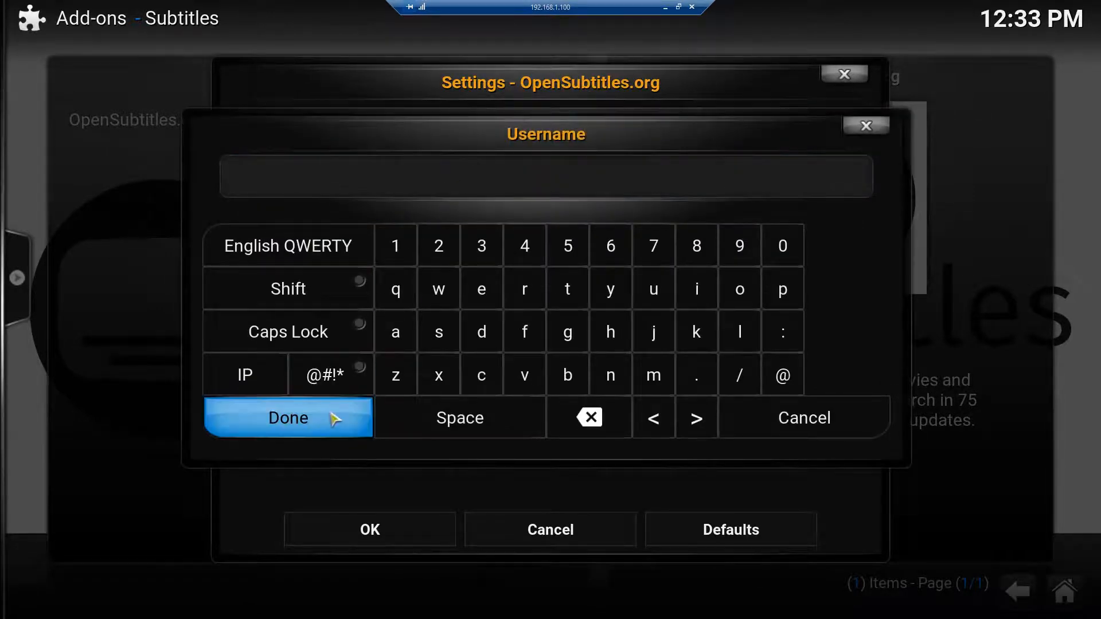
{"action": "left_click", "coordinate": [287, 416]}
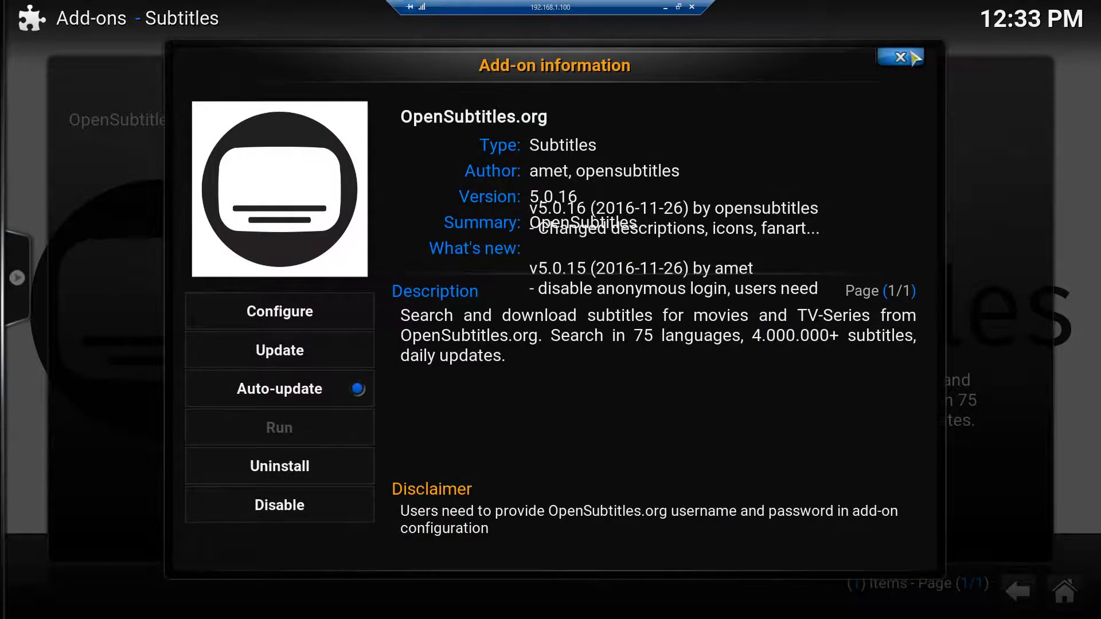
{"action": "left_click", "coordinate": [903, 59]}
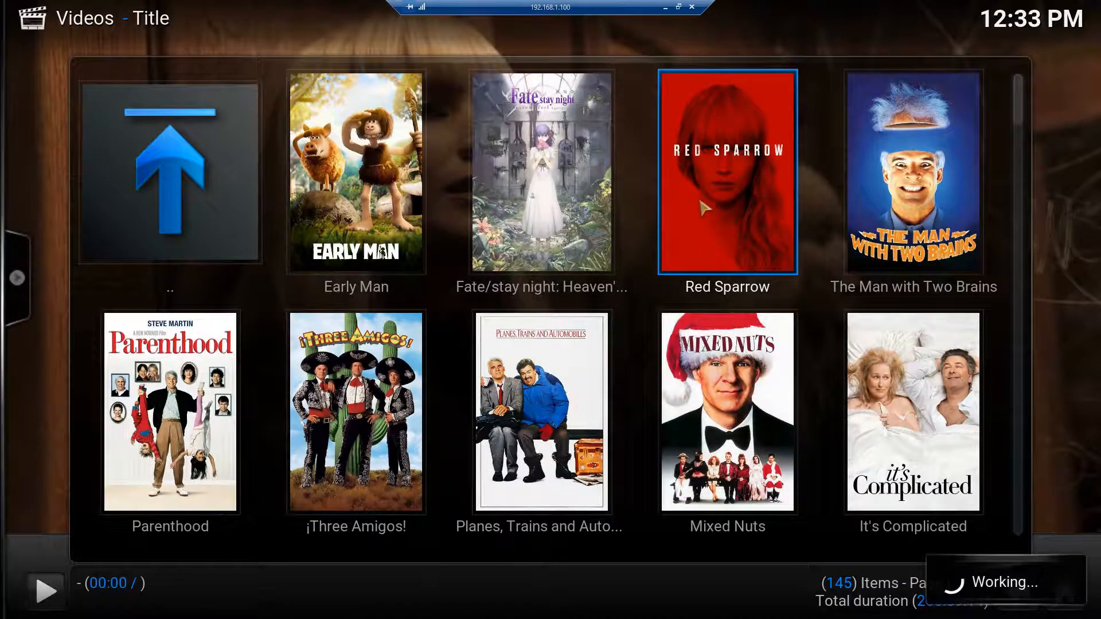
Play Red Sparrow from Videos > Title and open the player's subtitles menu.
{"action": "double_click", "coordinate": [726, 171]}
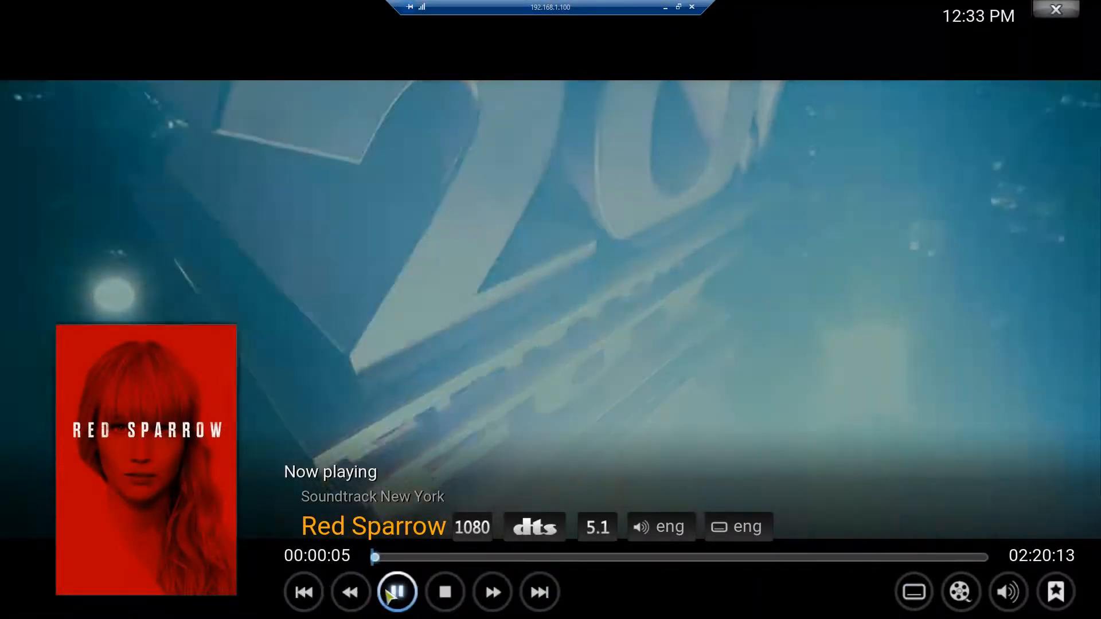
{"action": "left_click", "coordinate": [913, 592]}
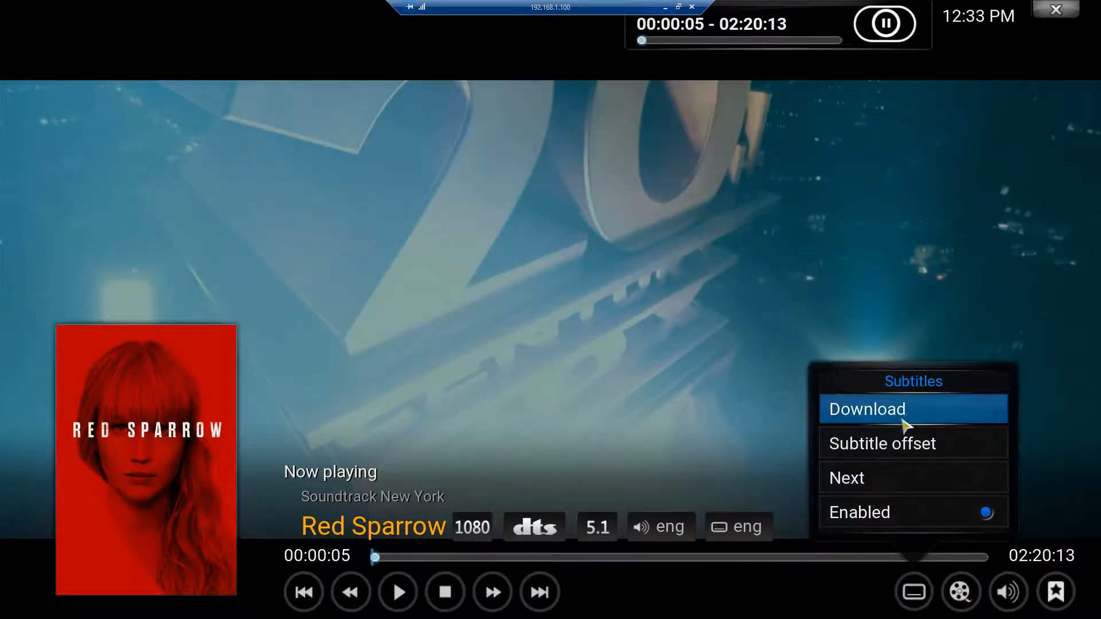
Choose Download to search OpenSubtitles.org, getting an empty-or-invalid login error.
{"action": "left_click", "coordinate": [866, 410]}
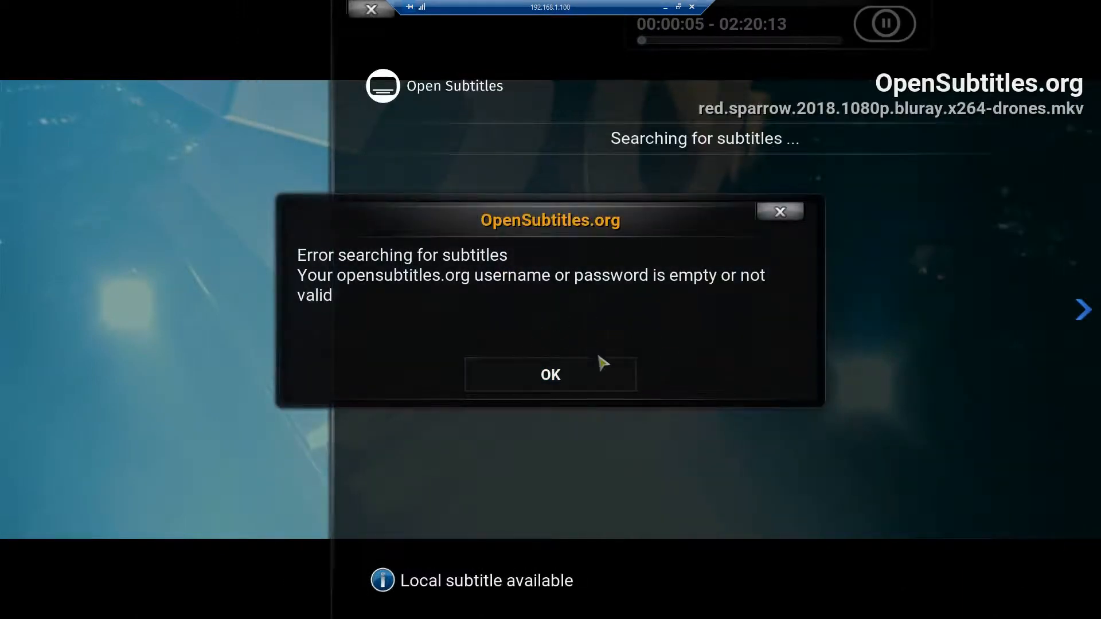
{"action": "mouse_move", "coordinate": [610, 297]}
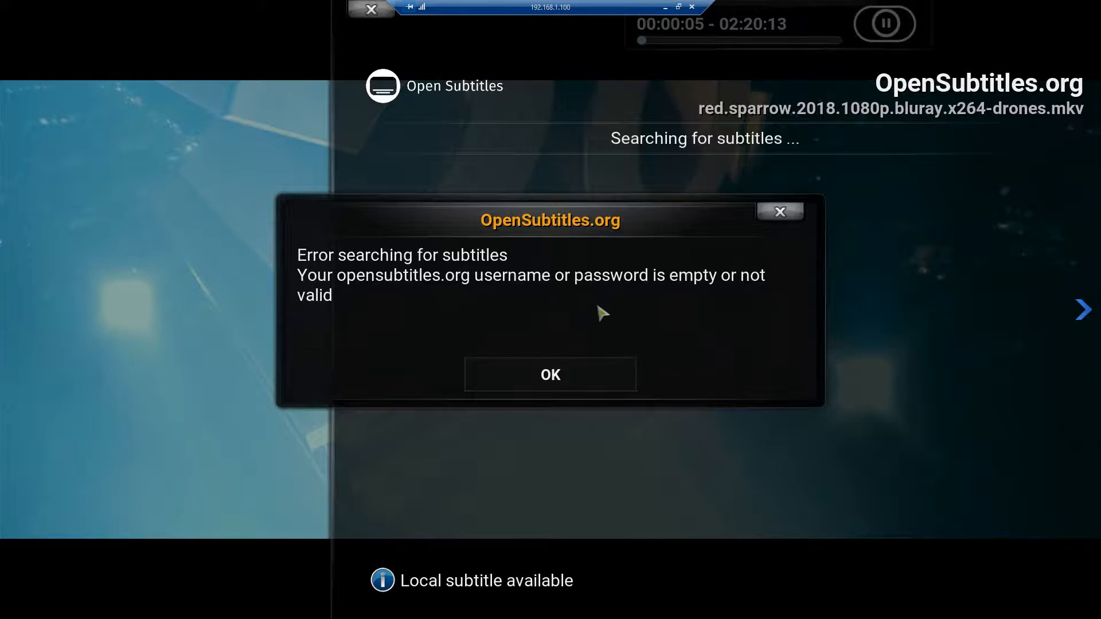
{"action": "mouse_move", "coordinate": [585, 329]}
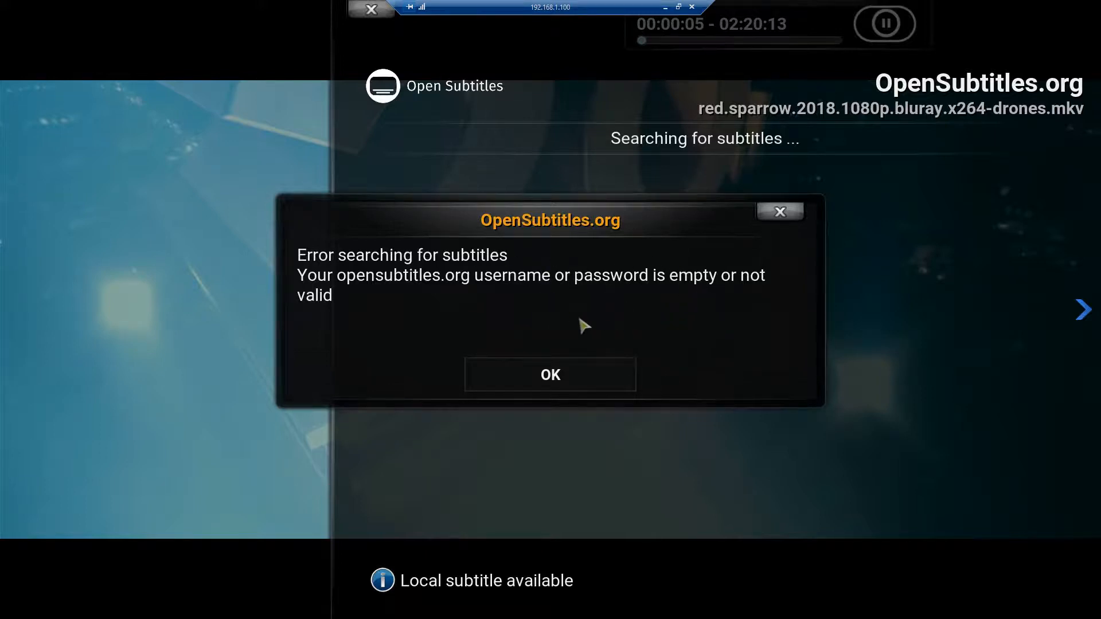
{"action": "mouse_move", "coordinate": [653, 209]}
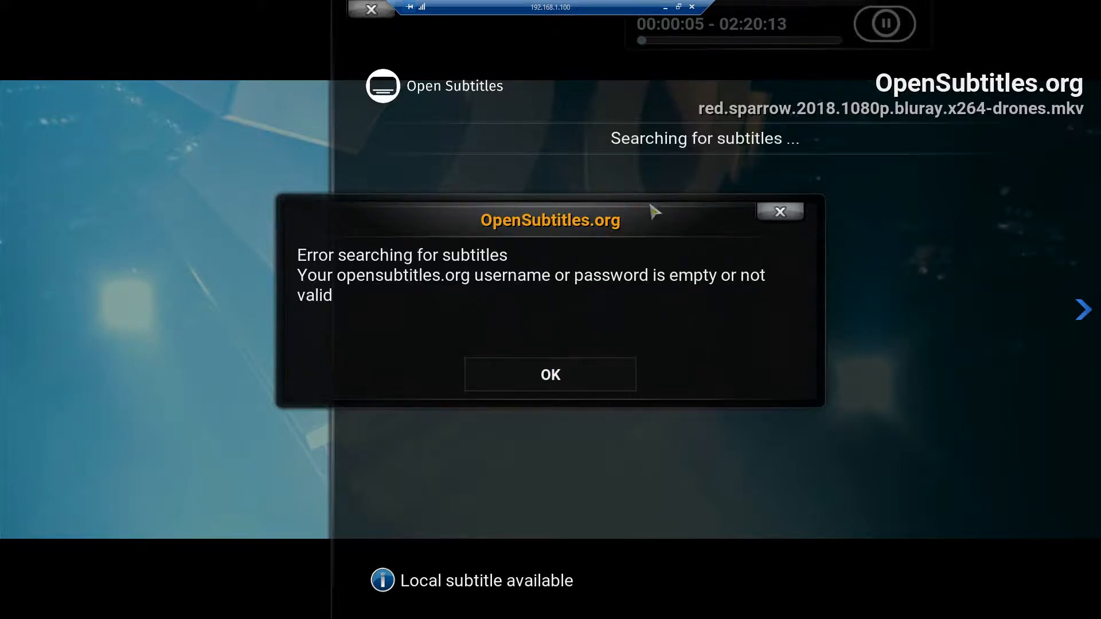